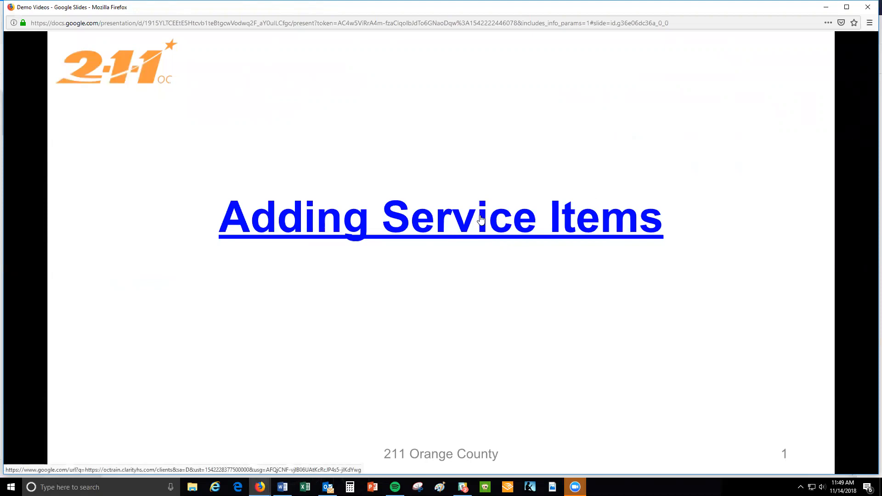
# - Search Clarity for 'xxc' and open the matching client's profile
pyautogui.click(440, 218)
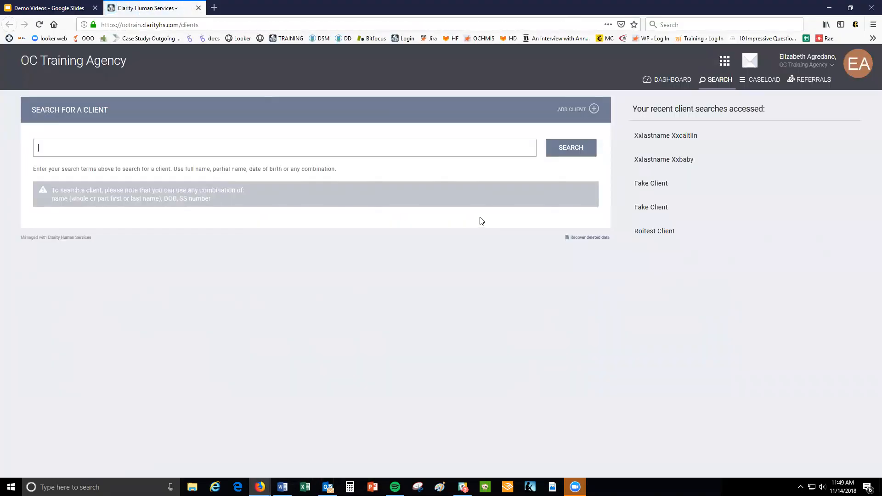
pyautogui.moveTo(295, 128)
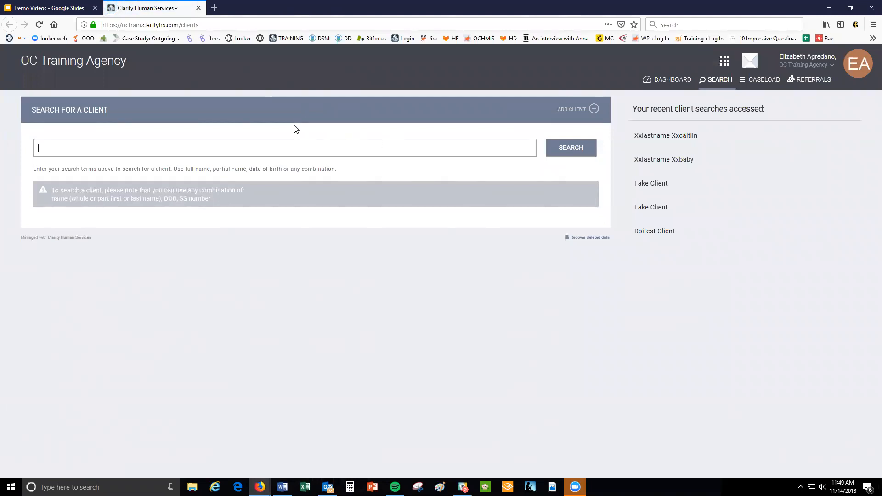
pyautogui.write('xxc')
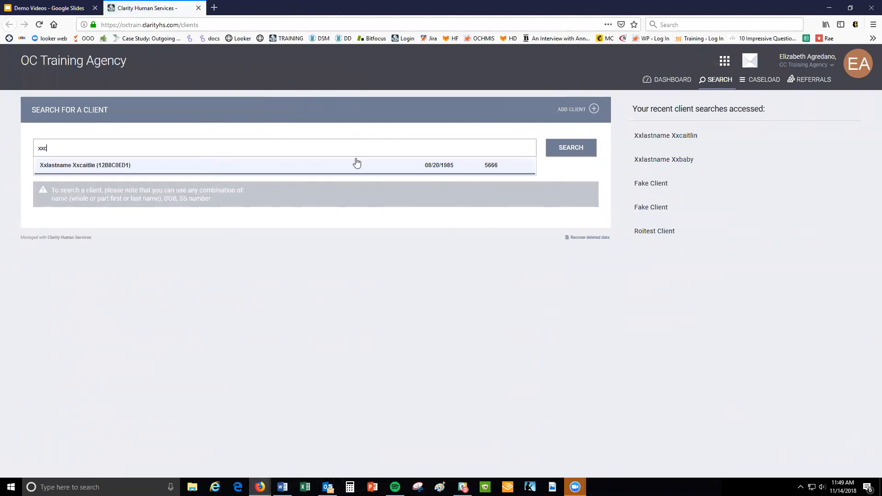
pyautogui.click(571, 147)
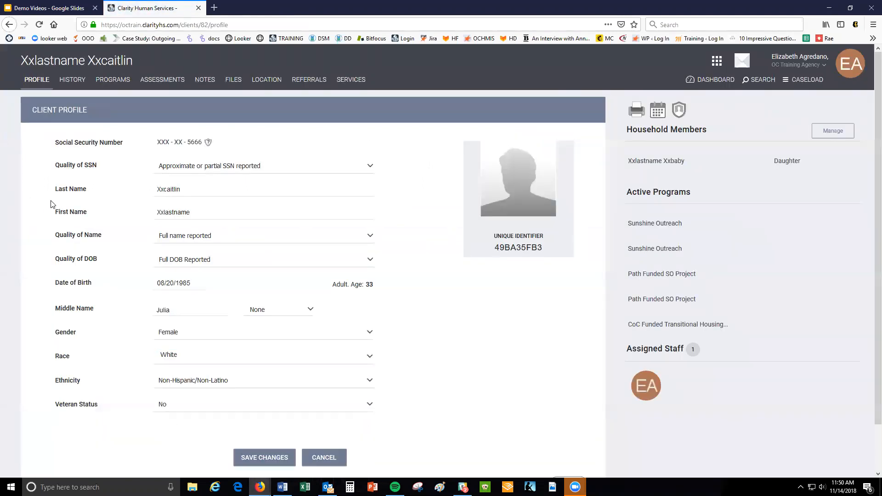
pyautogui.moveTo(87, 152)
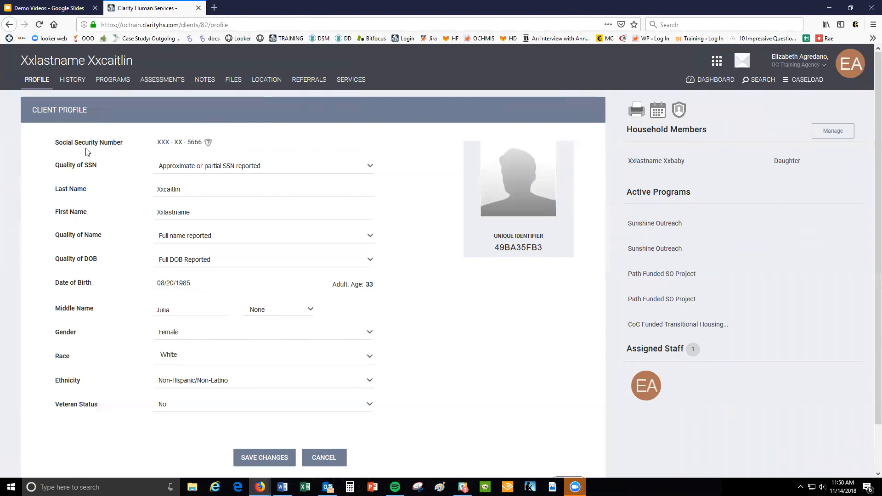
# - From the client's Programs list, open the CoC Funded Transitional Housing Training Project enrollment
pyautogui.click(113, 80)
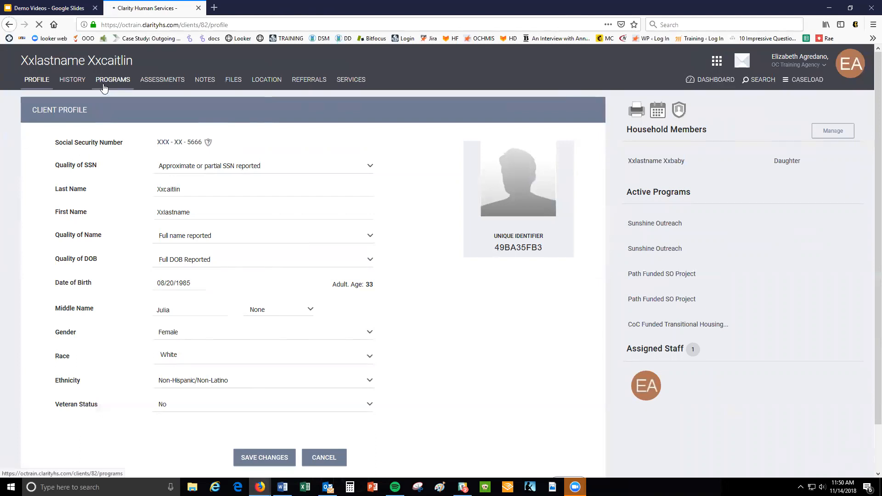
pyautogui.click(112, 80)
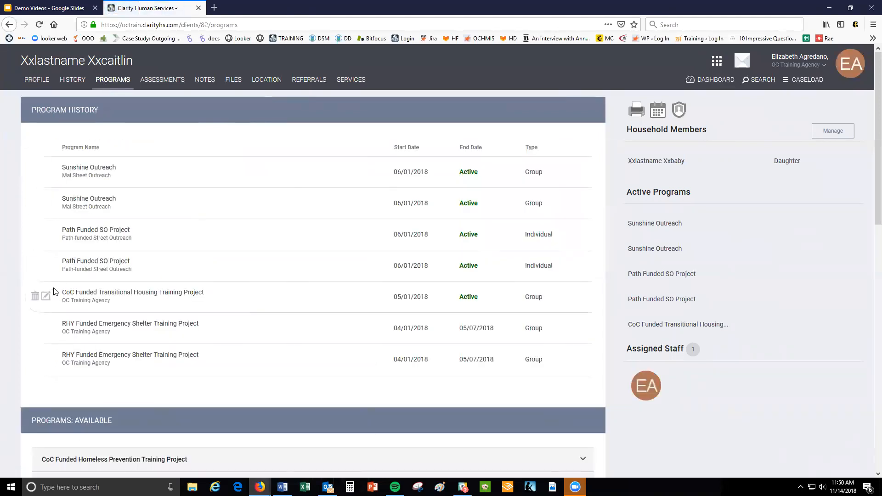
pyautogui.moveTo(46, 296)
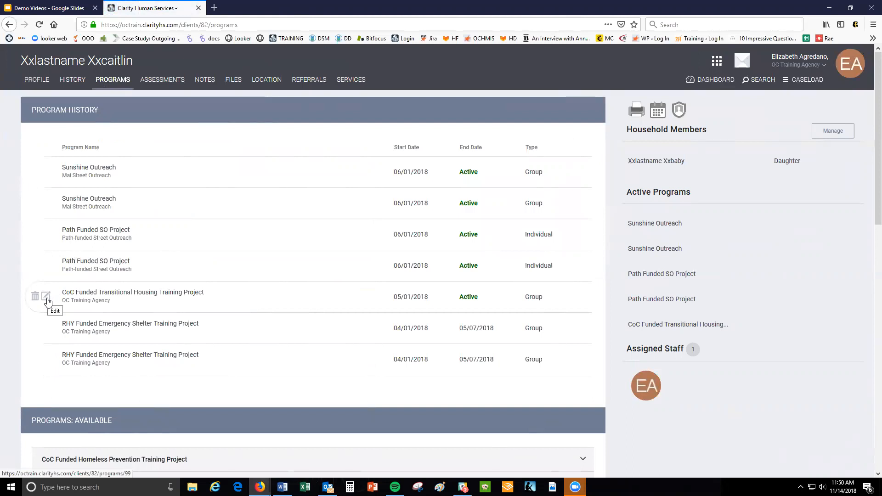
pyautogui.click(46, 296)
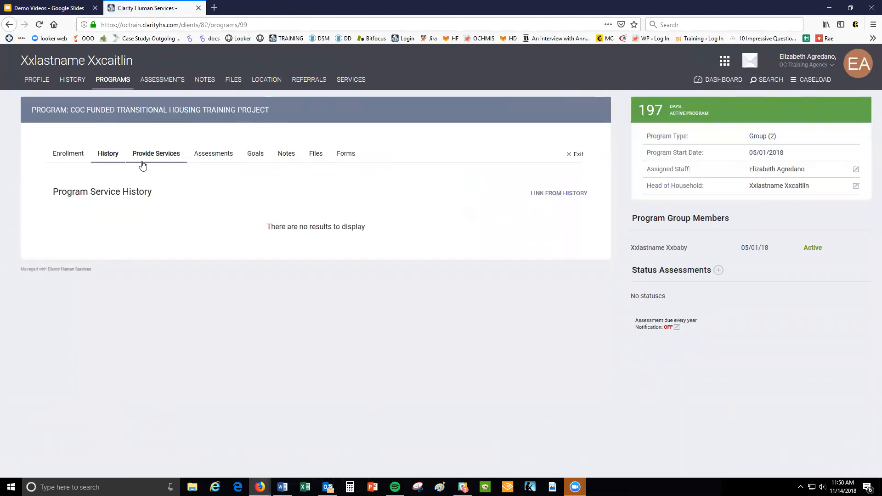
# - Under Provide Services, expand Transportation and scroll to the Bus Pass entry form
pyautogui.click(156, 153)
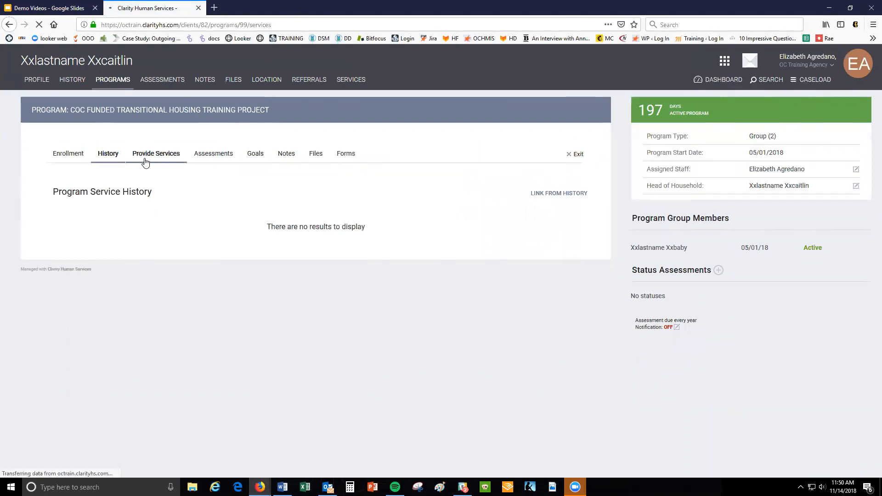
pyautogui.click(156, 153)
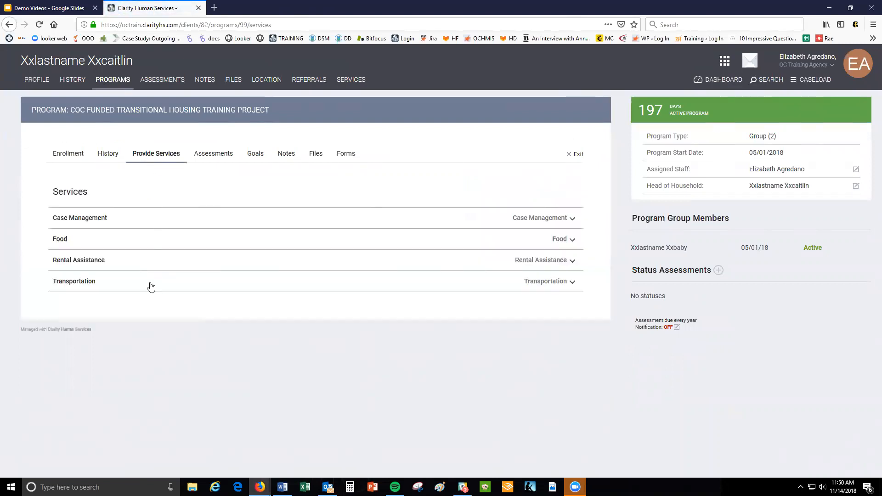
pyautogui.moveTo(152, 294)
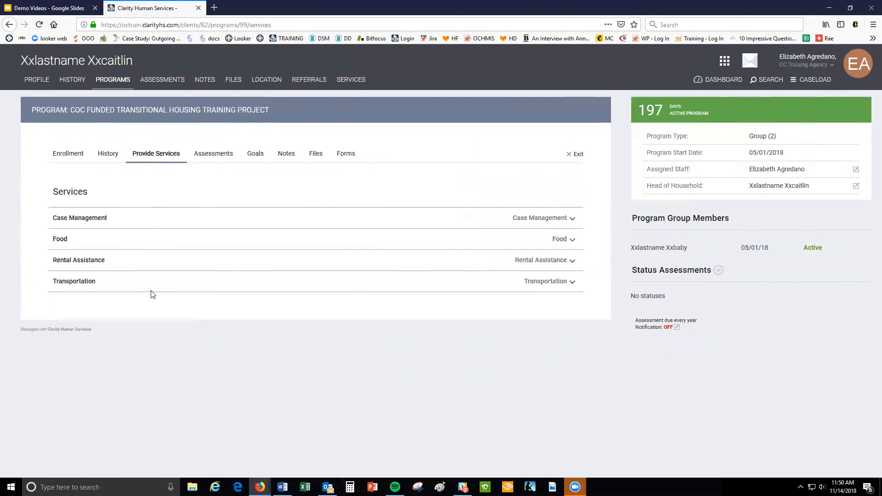
pyautogui.moveTo(221, 235)
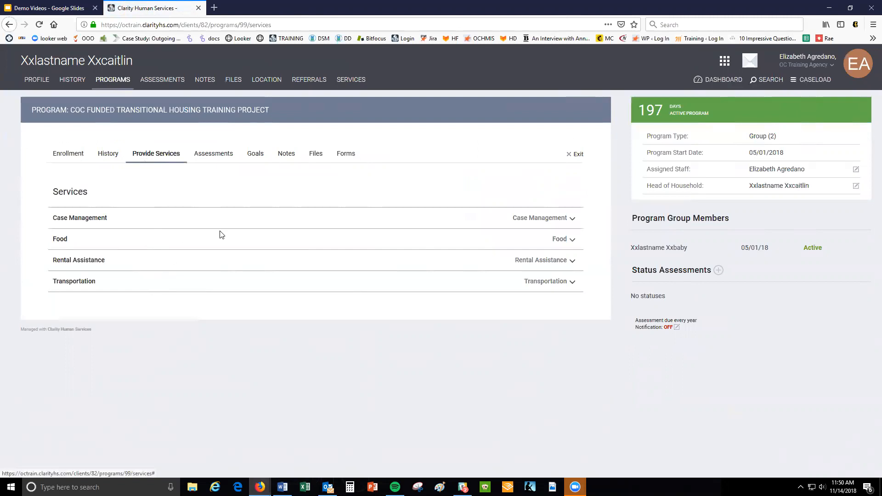
pyautogui.moveTo(573, 281)
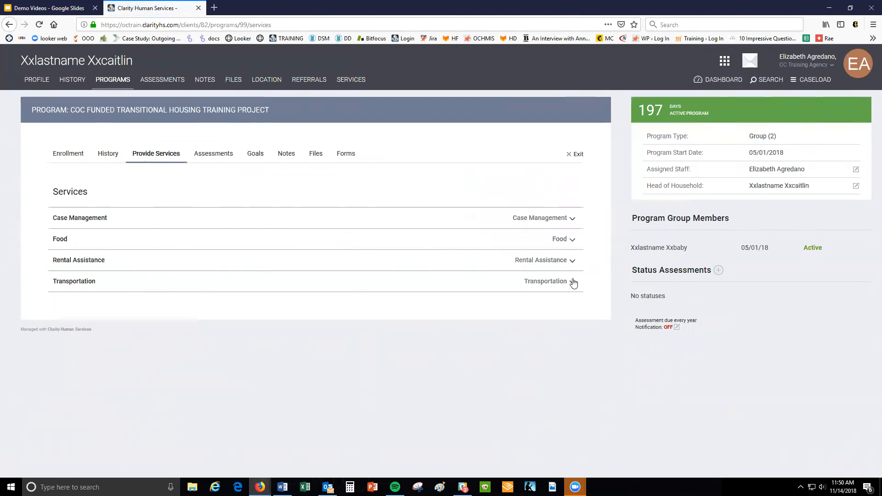
pyautogui.click(572, 281)
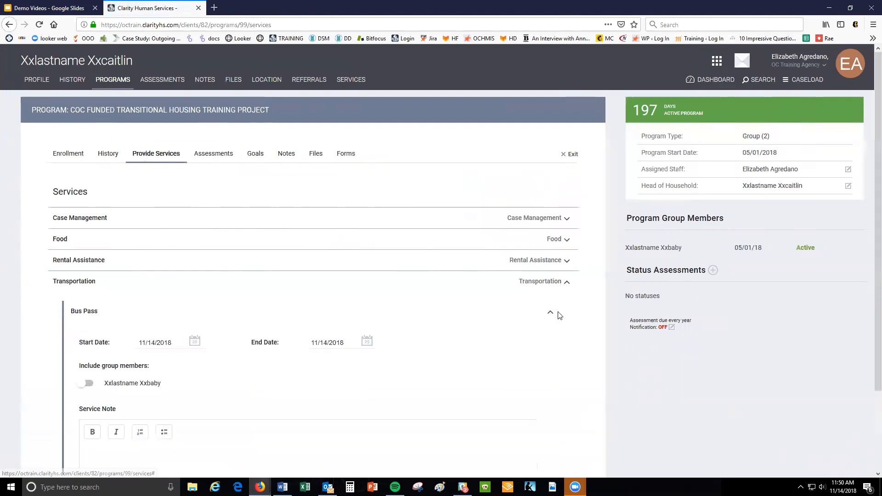
pyautogui.scroll(-3)
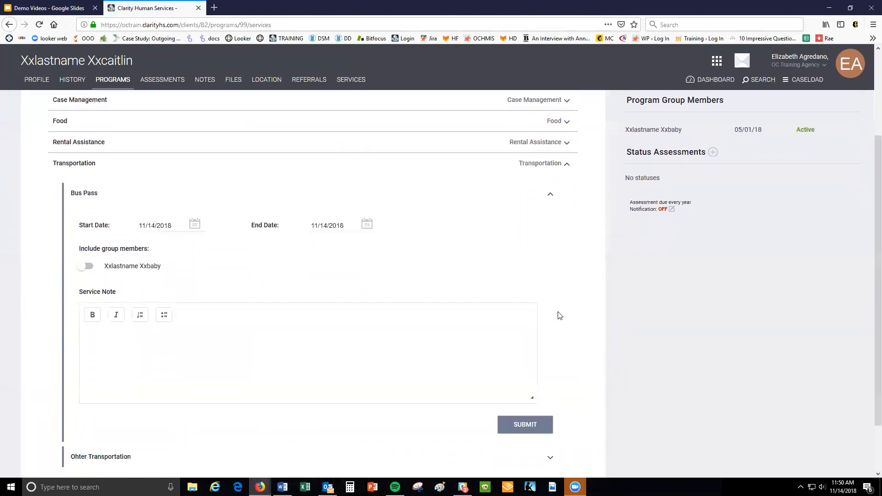
pyautogui.scroll(-3)
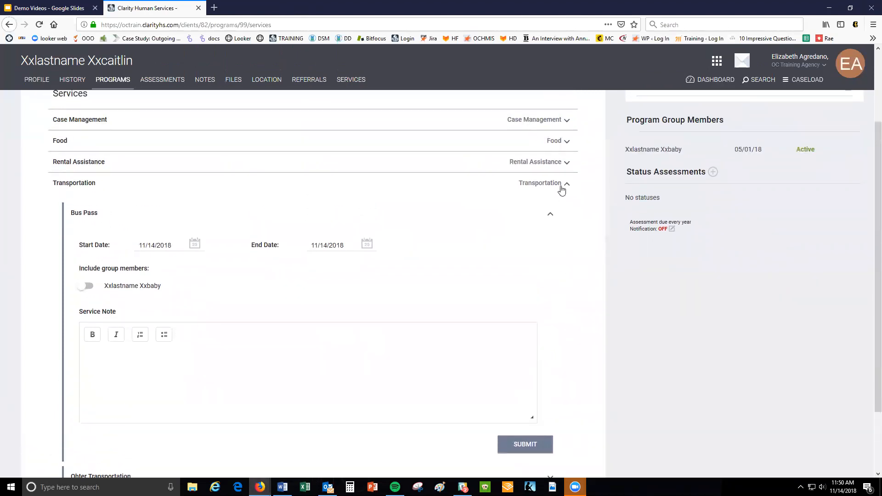
# - Collapse Transportation, select the Rental Assistance expense amount, and scroll to Case Management Session
pyautogui.click(543, 182)
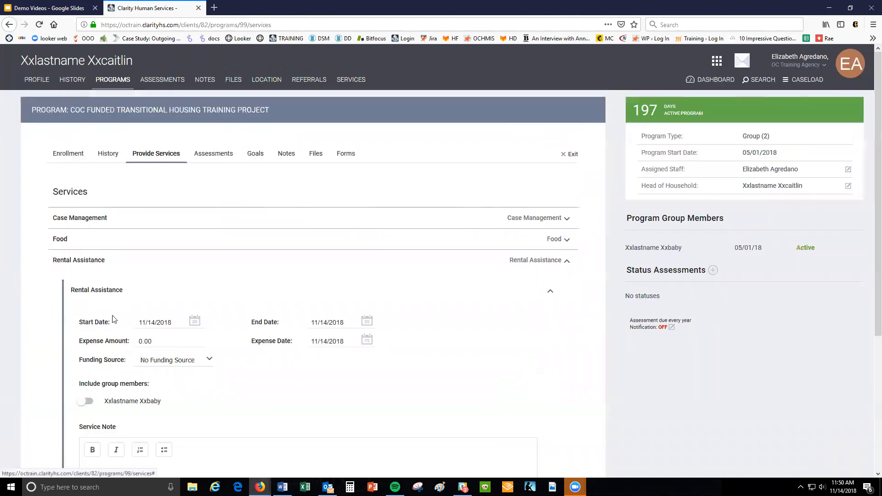
pyautogui.click(163, 340)
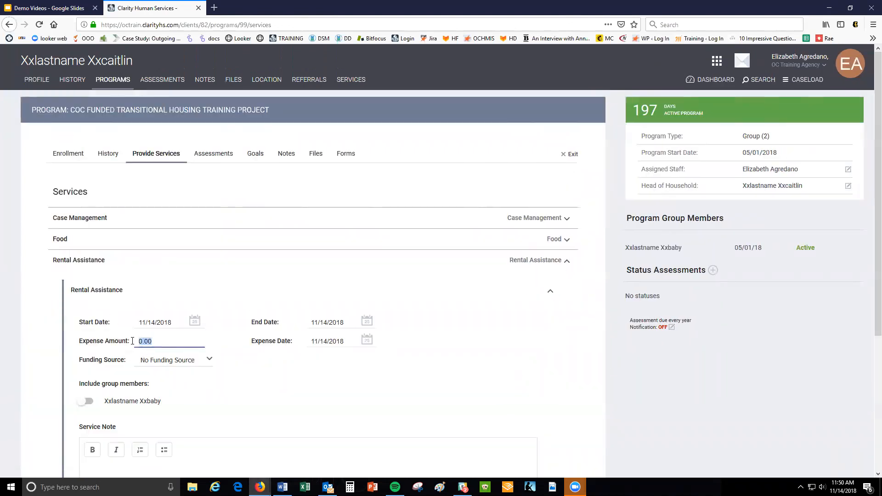
pyautogui.scroll(-3)
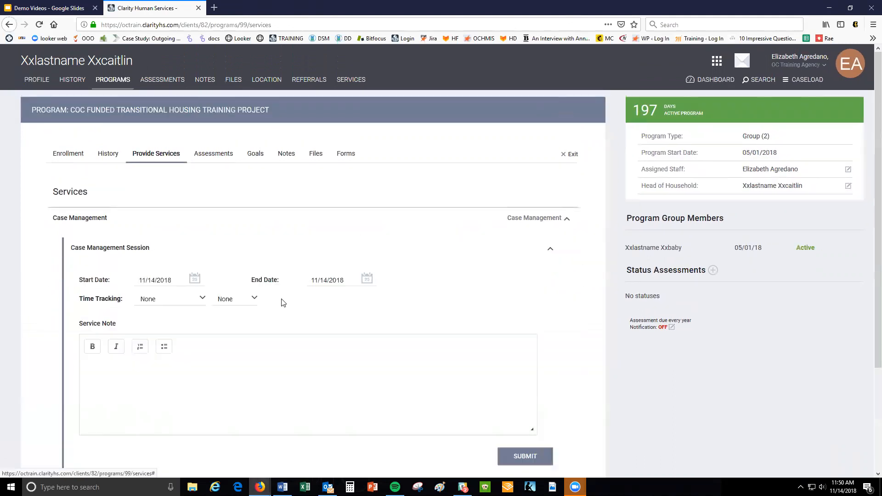
# - Set the Case Management session time to 1 hour and collapse that form
pyautogui.scroll(-3)
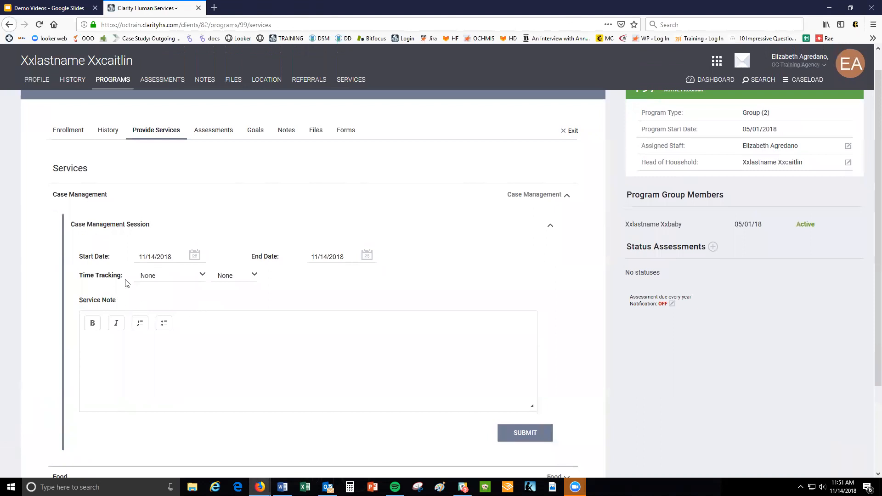
pyautogui.moveTo(245, 293)
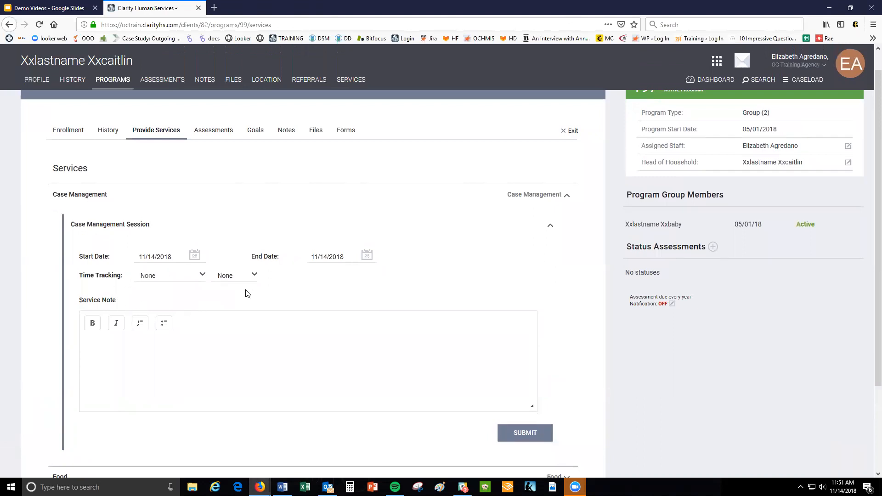
pyautogui.moveTo(297, 278)
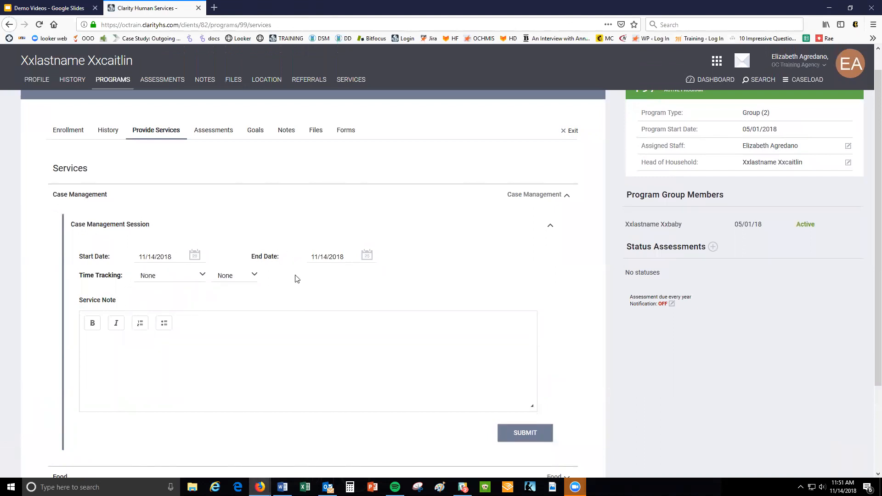
pyautogui.click(168, 275)
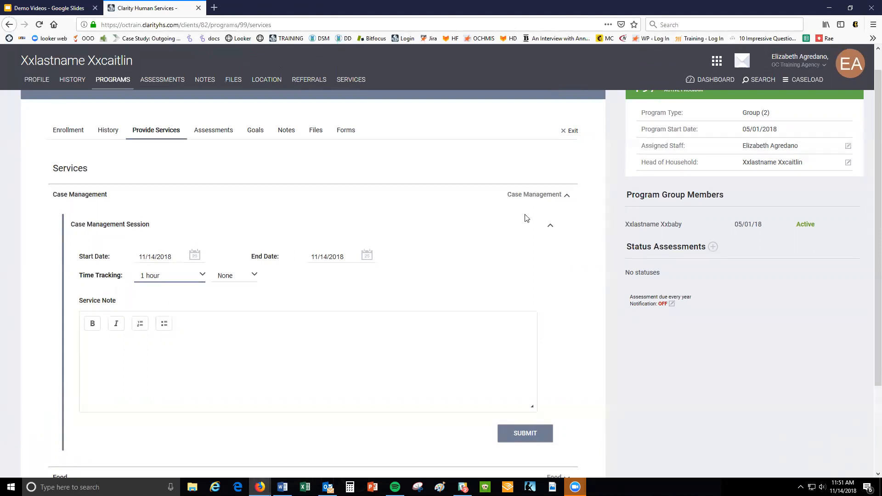
pyautogui.click(550, 225)
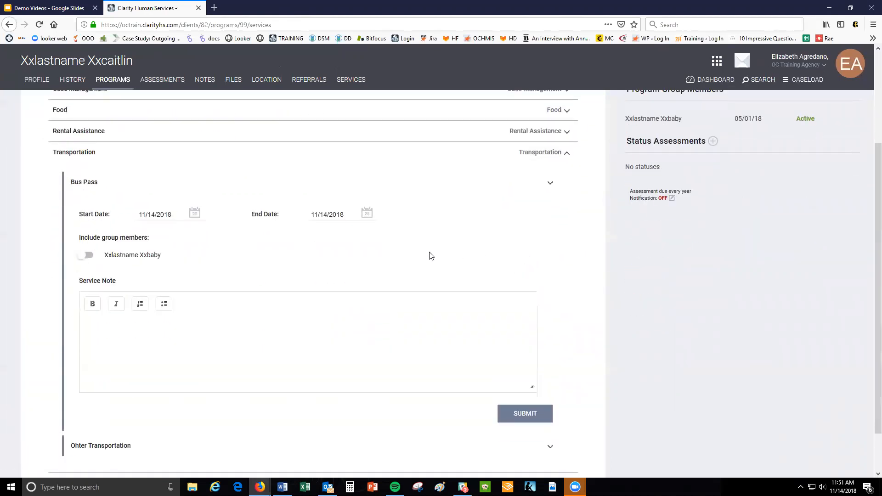
pyautogui.click(155, 215)
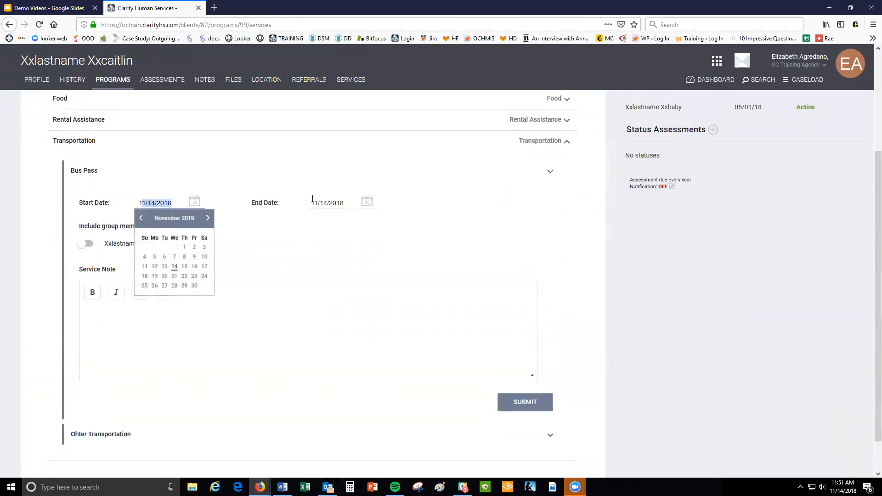
pyautogui.click(327, 203)
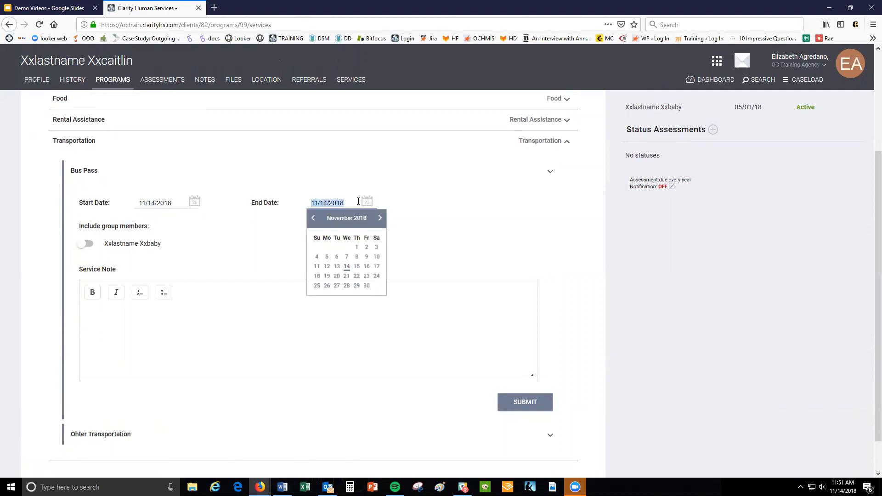
pyautogui.click(443, 238)
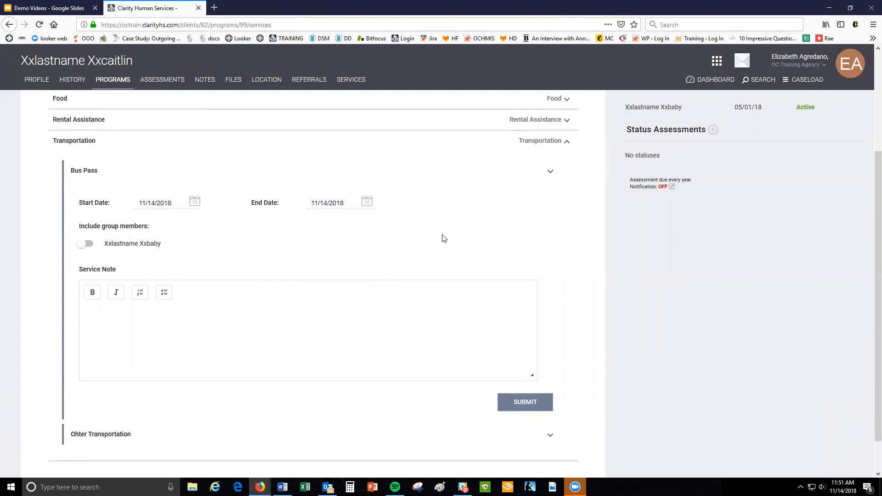
pyautogui.scroll(-3)
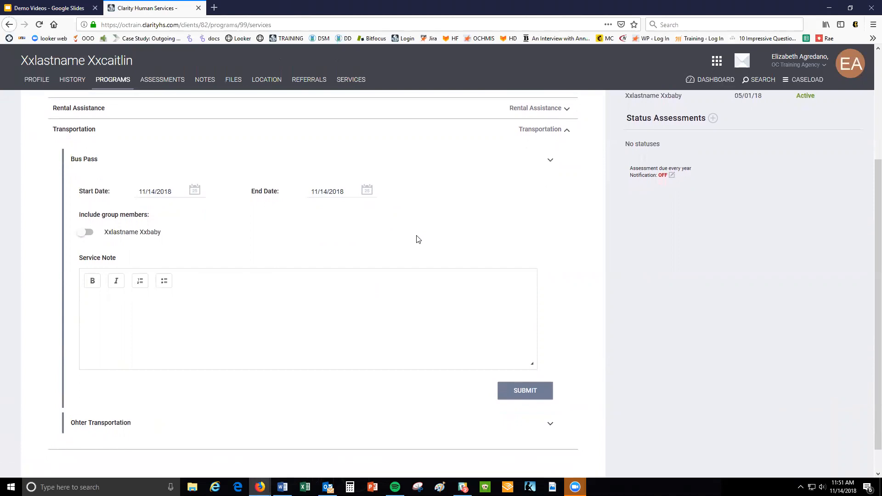
pyautogui.moveTo(413, 239)
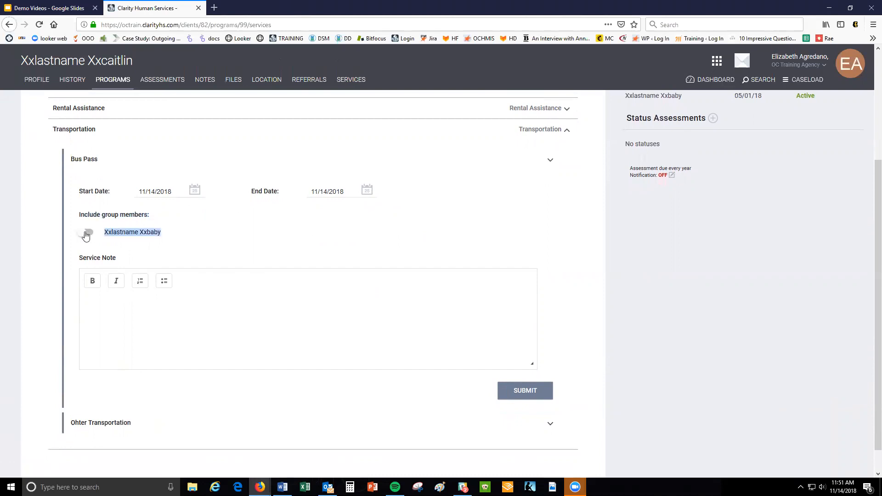
# - Include the baby as a group member on the Bus Pass service and submit it
pyautogui.click(84, 232)
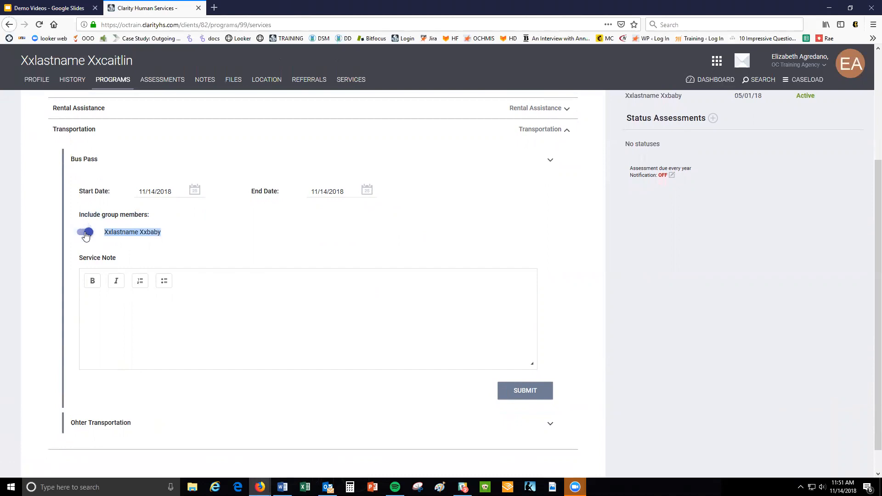
pyautogui.click(84, 232)
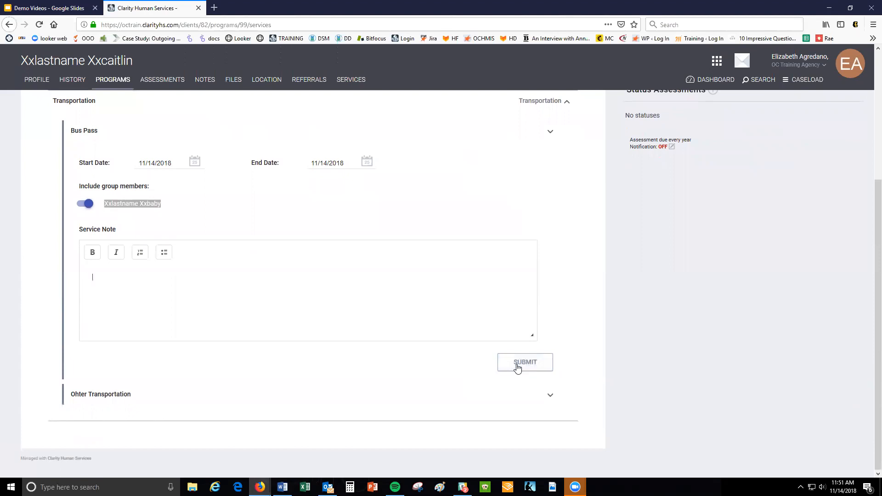
pyautogui.click(523, 362)
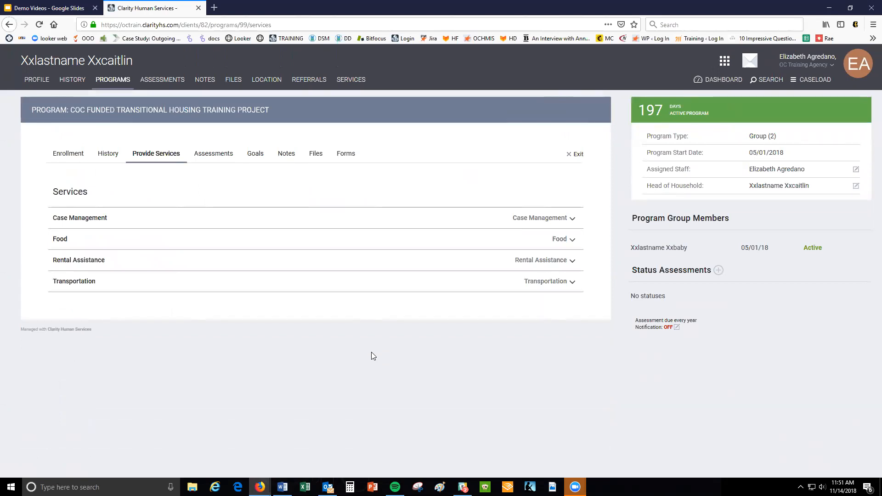
pyautogui.moveTo(205, 123)
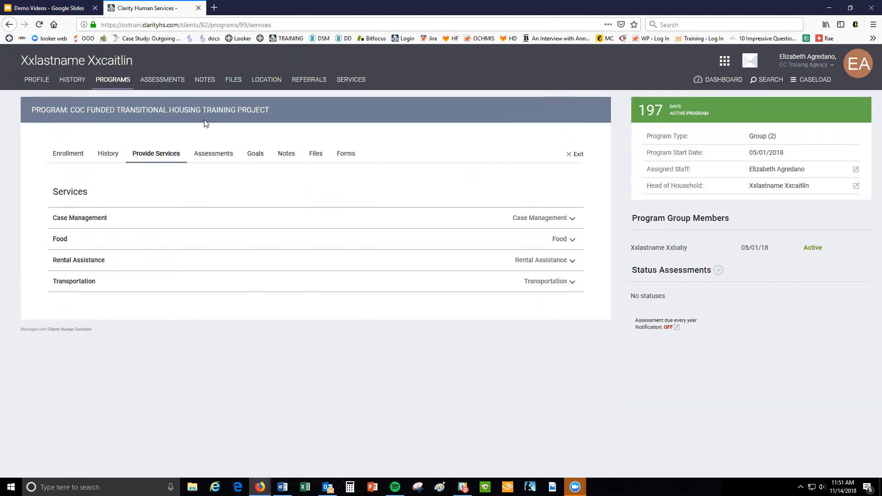
# - Open the program service history and view the Transportation:Bus Pass record's details
pyautogui.click(107, 153)
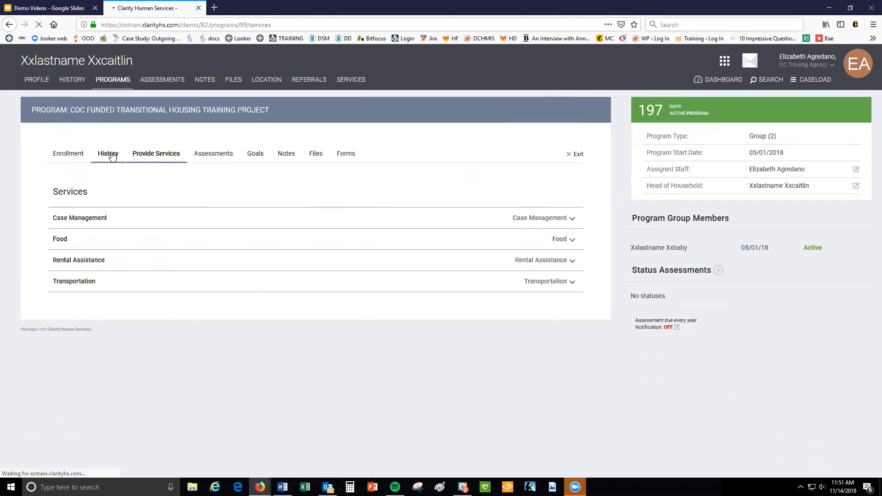
pyautogui.click(108, 153)
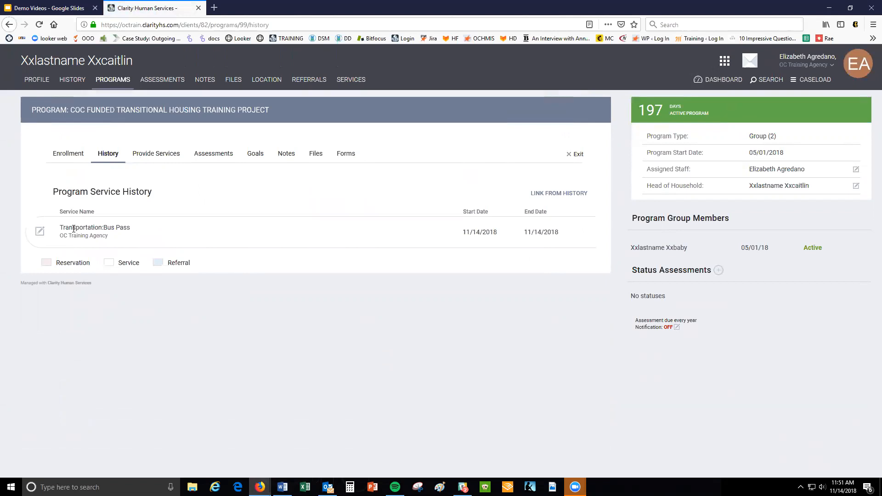
pyautogui.moveTo(40, 232)
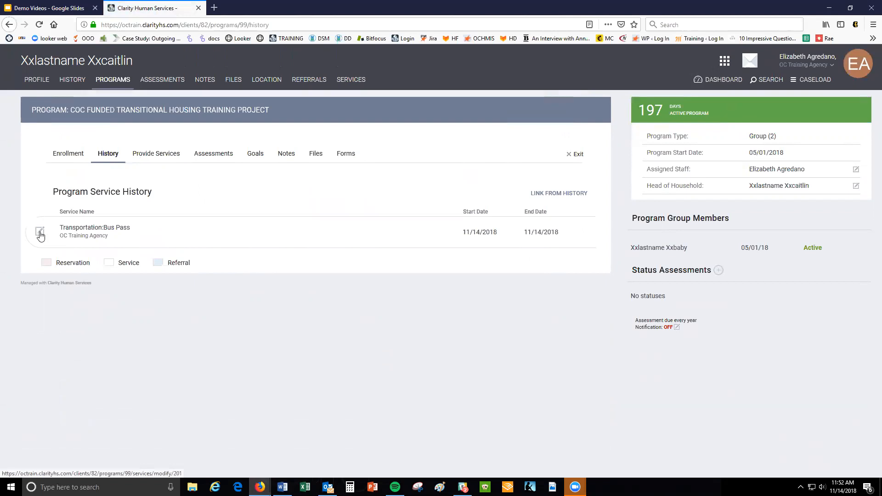
pyautogui.click(39, 234)
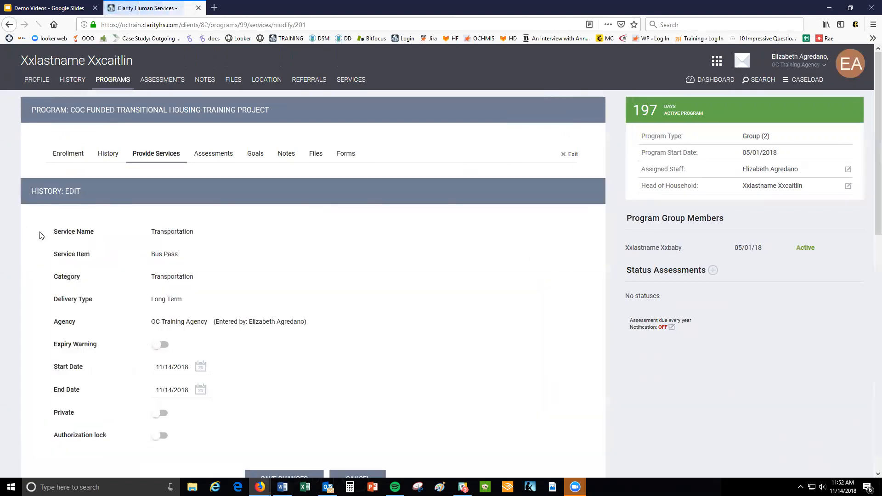
pyautogui.scroll(-3)
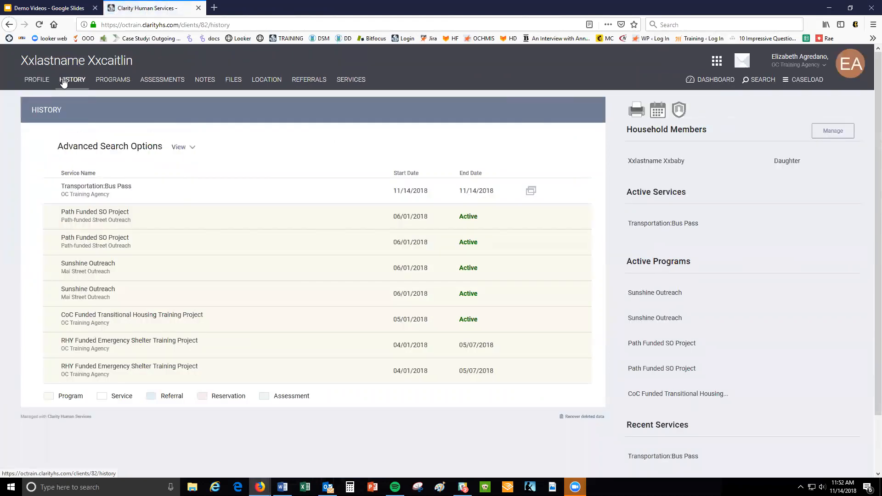
pyautogui.moveTo(43, 194)
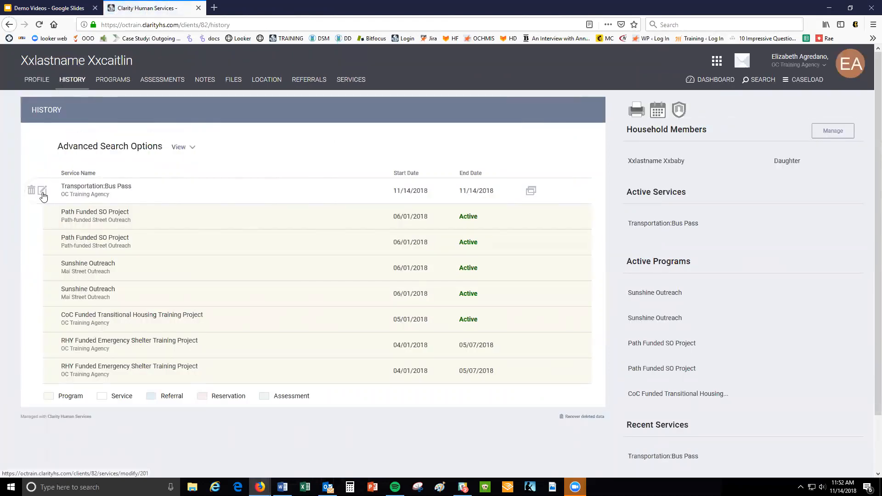
pyautogui.moveTo(32, 191)
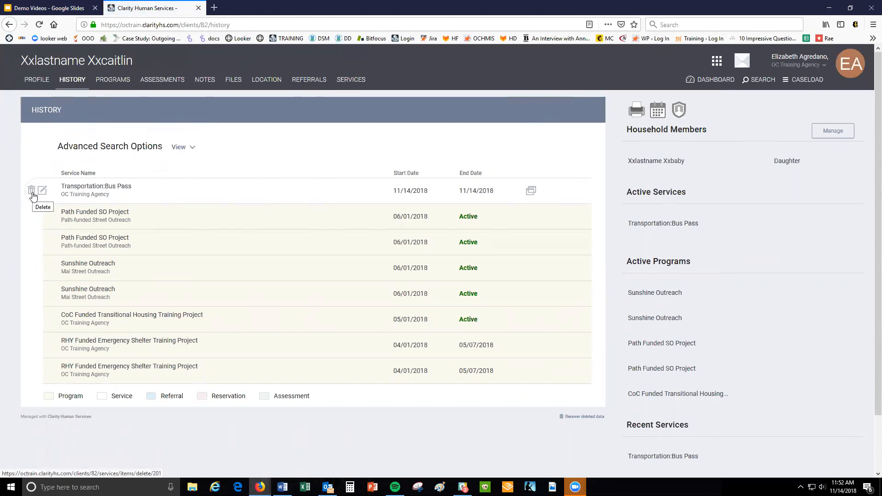